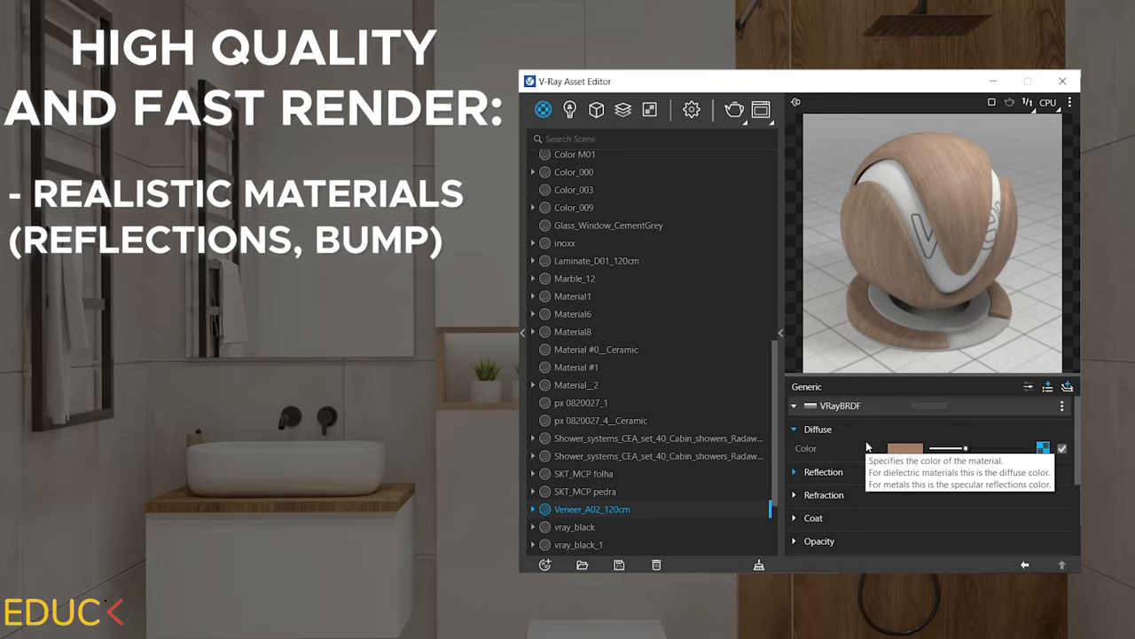
- Review the CPU, CUDA and RTX engine options in the V-Ray render settings
{"action": "left_click", "coordinate": [793, 471]}
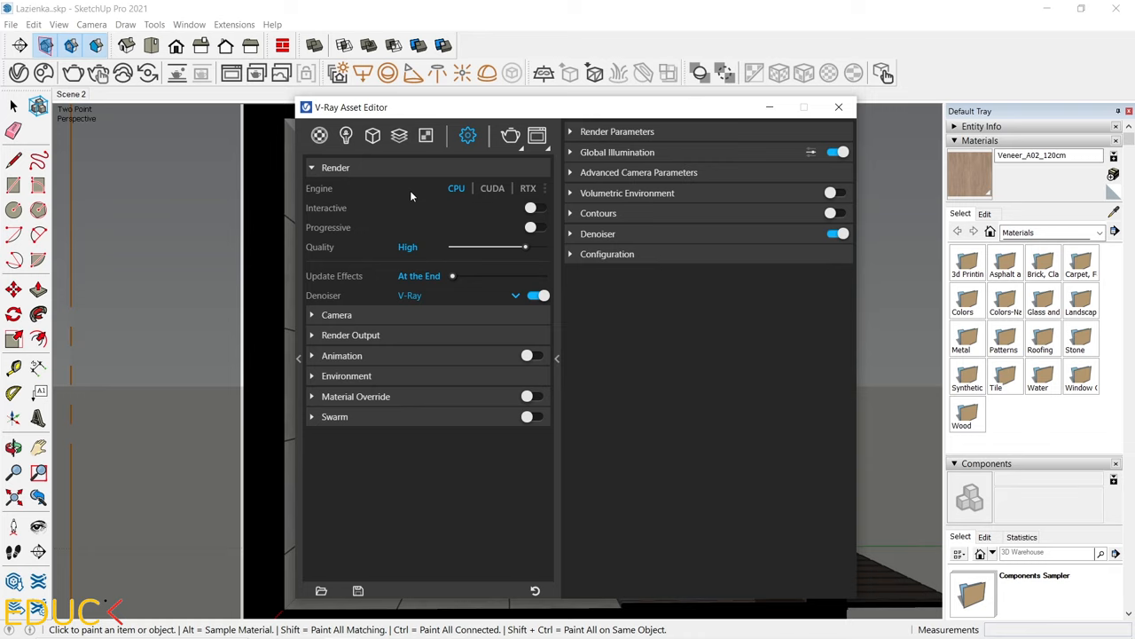
{"action": "mouse_move", "coordinate": [492, 188]}
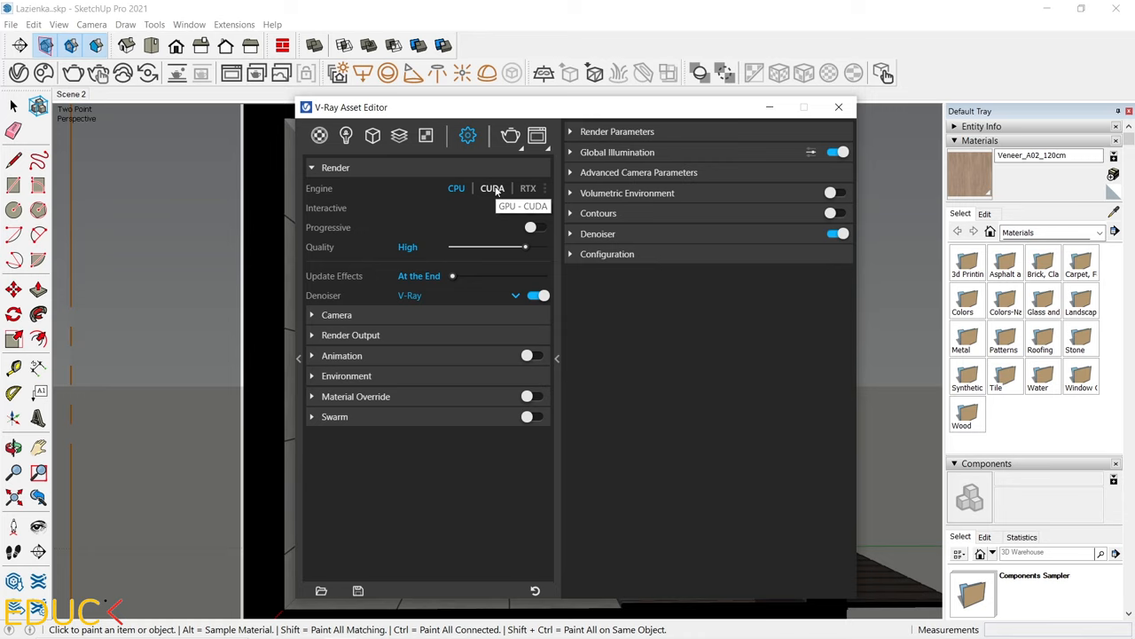
{"action": "left_click", "coordinate": [528, 188]}
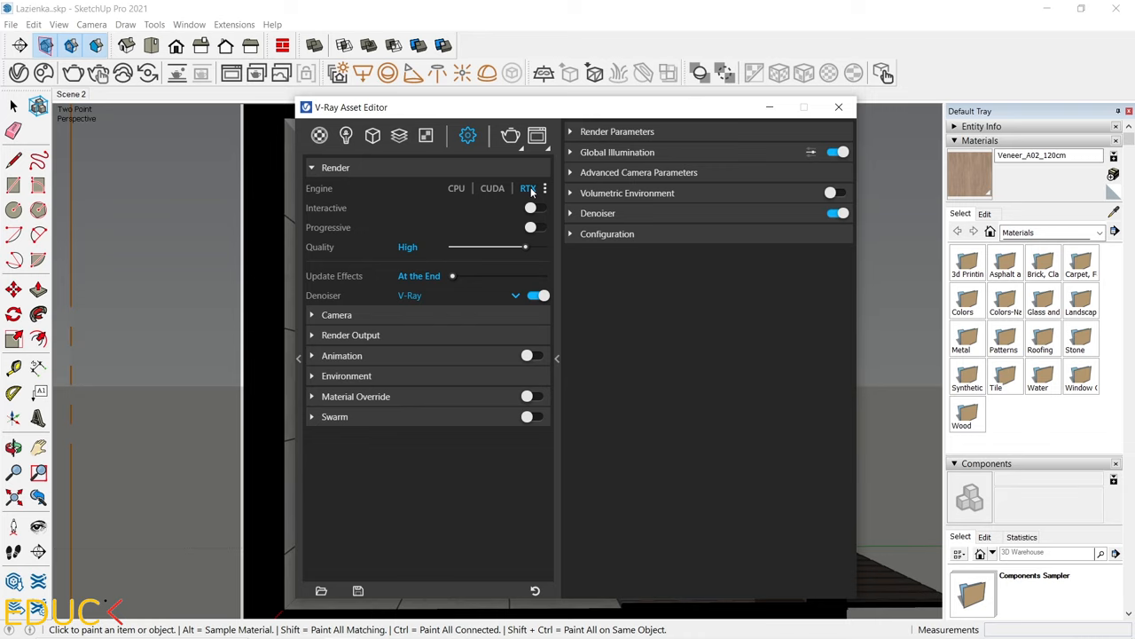
{"action": "left_click", "coordinate": [456, 188]}
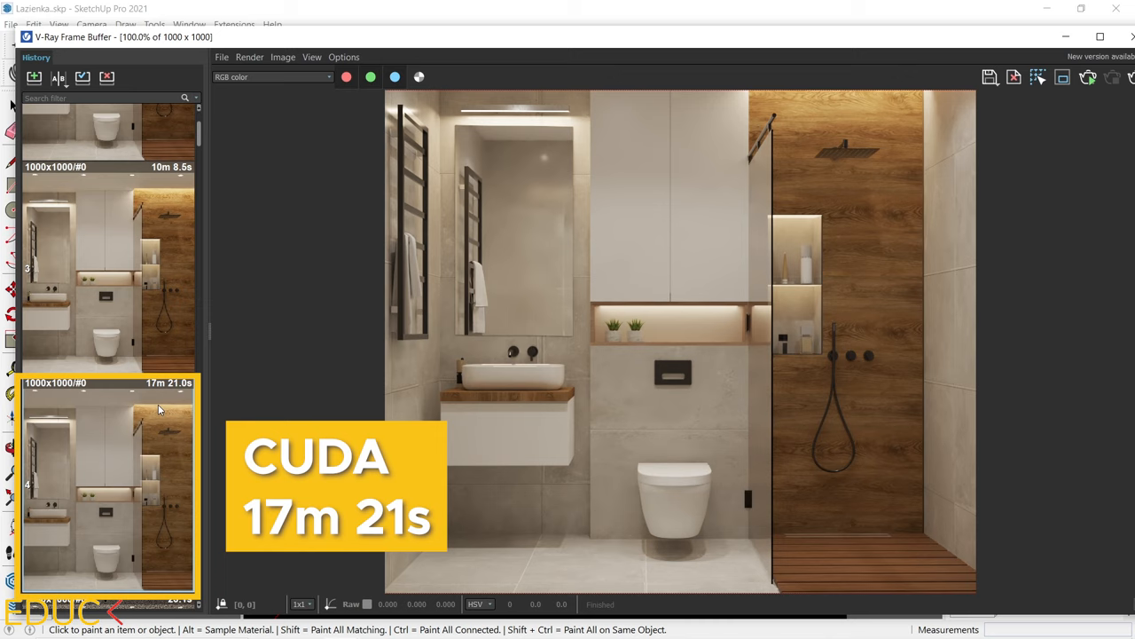
- View the earlier CUDA bathroom render (17m 21s) in the Frame Buffer history
{"action": "left_click", "coordinate": [106, 271]}
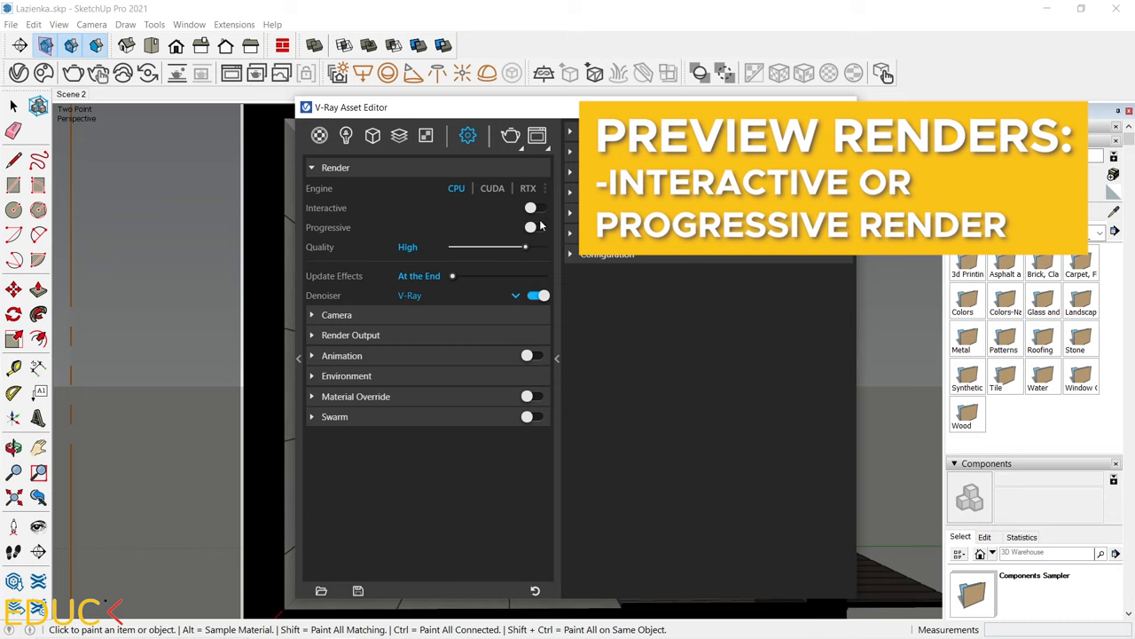
- Turn Interactive on and off, enable Progressive, and set Quality to Low+
{"action": "left_click", "coordinate": [538, 208]}
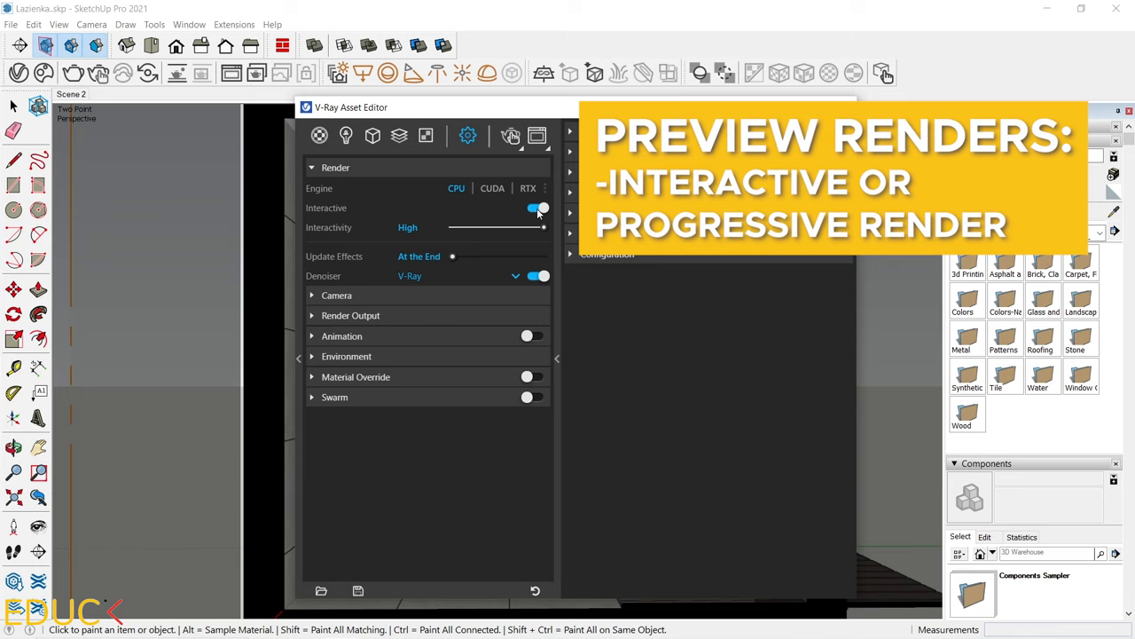
{"action": "left_click", "coordinate": [537, 208]}
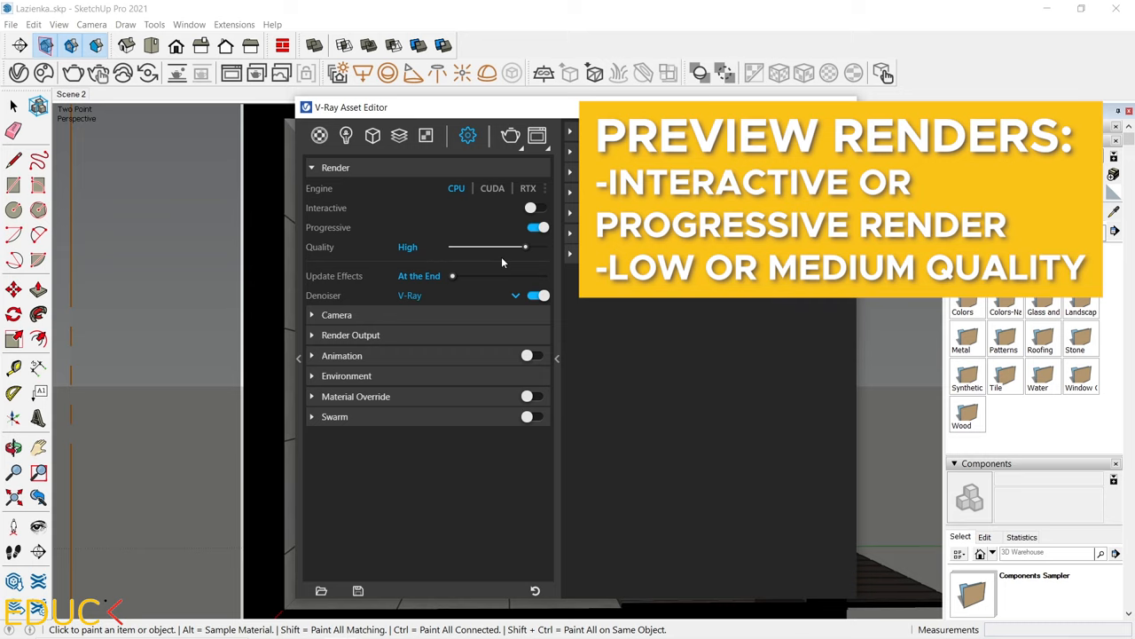
{"action": "left_click_drag", "start_coordinate": [524, 247], "coordinate": [470, 247]}
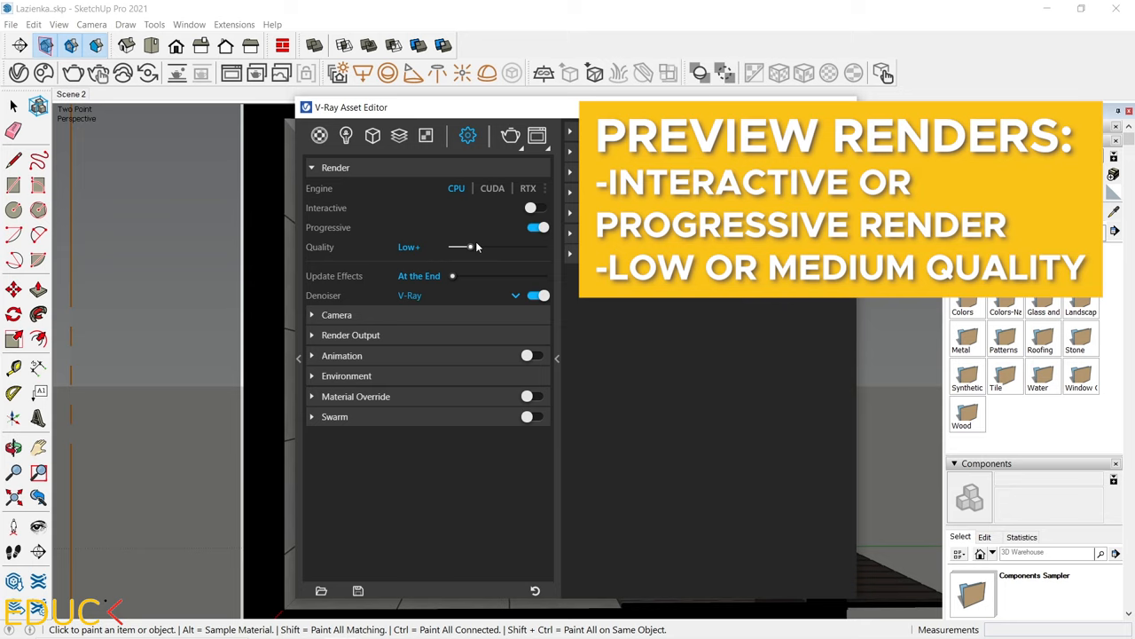
{"action": "left_click_drag", "start_coordinate": [470, 246], "coordinate": [488, 247]}
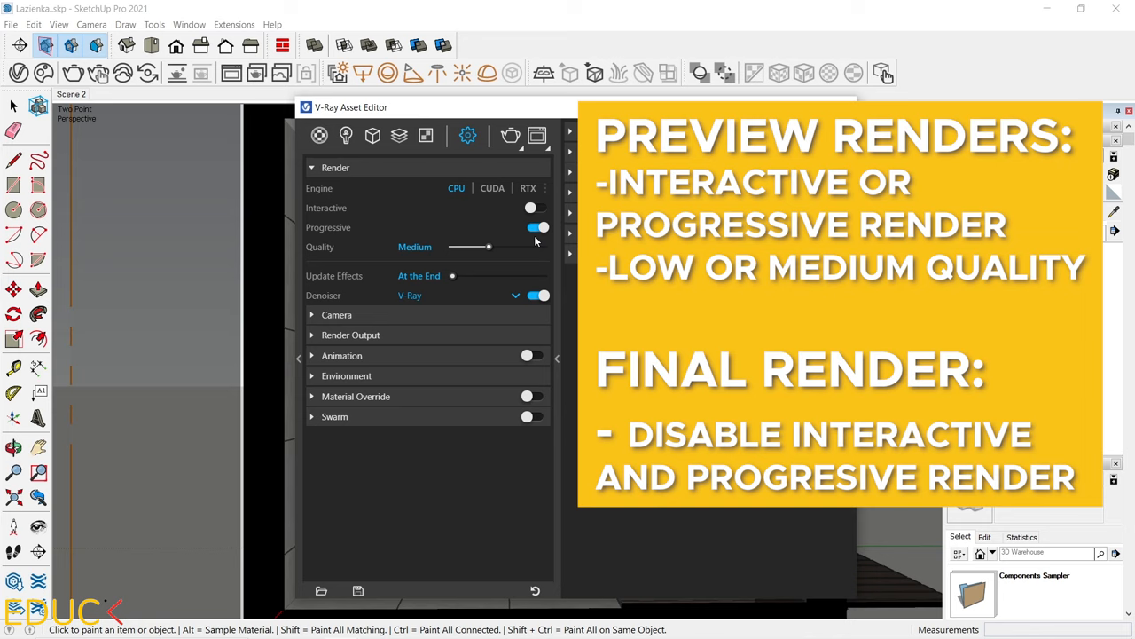
- Turn Progressive off and raise render Quality to High+
{"action": "left_click", "coordinate": [539, 227]}
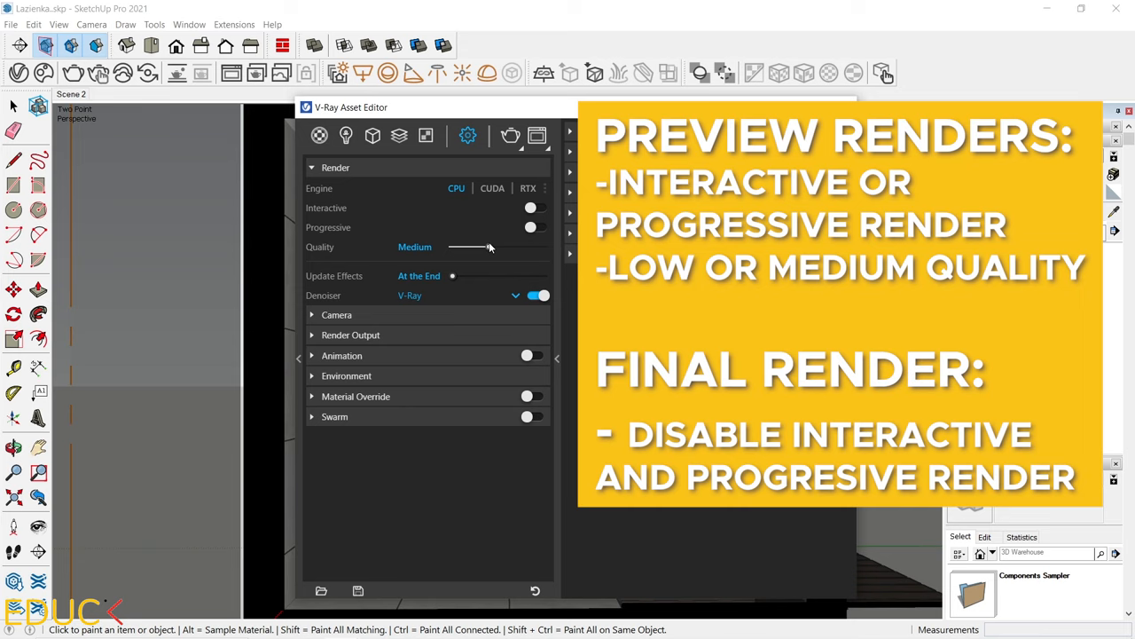
{"action": "left_click_drag", "start_coordinate": [488, 247], "coordinate": [544, 247]}
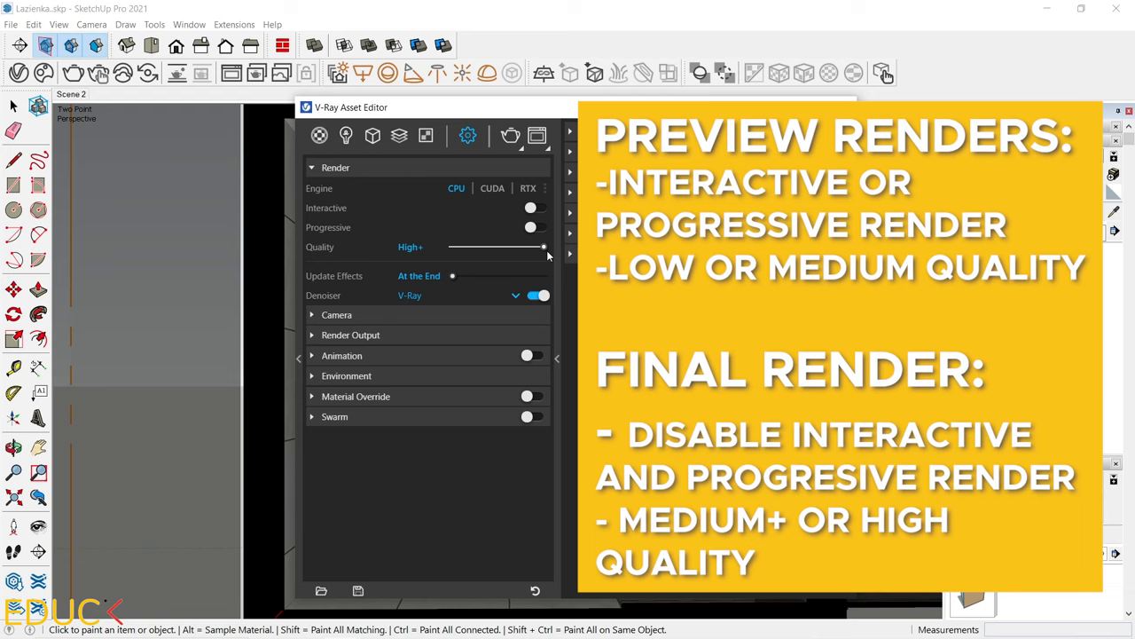
{"action": "mouse_move", "coordinate": [532, 250]}
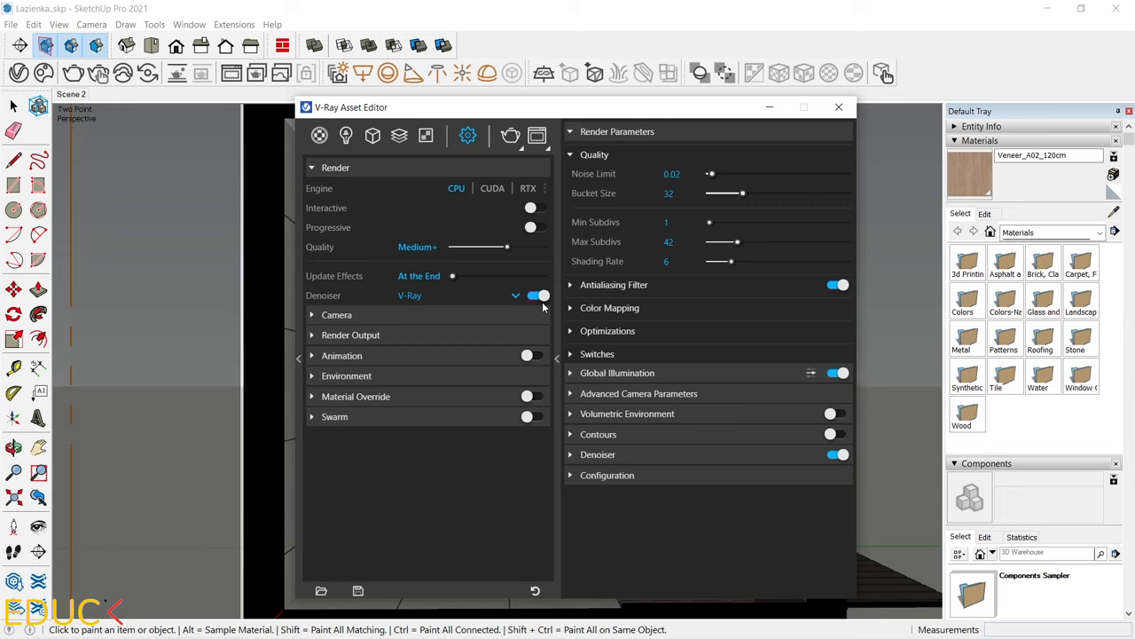
- Keep V-Ray as the denoiser and lower camera Exposure Value to 12.28
{"action": "left_click", "coordinate": [515, 296]}
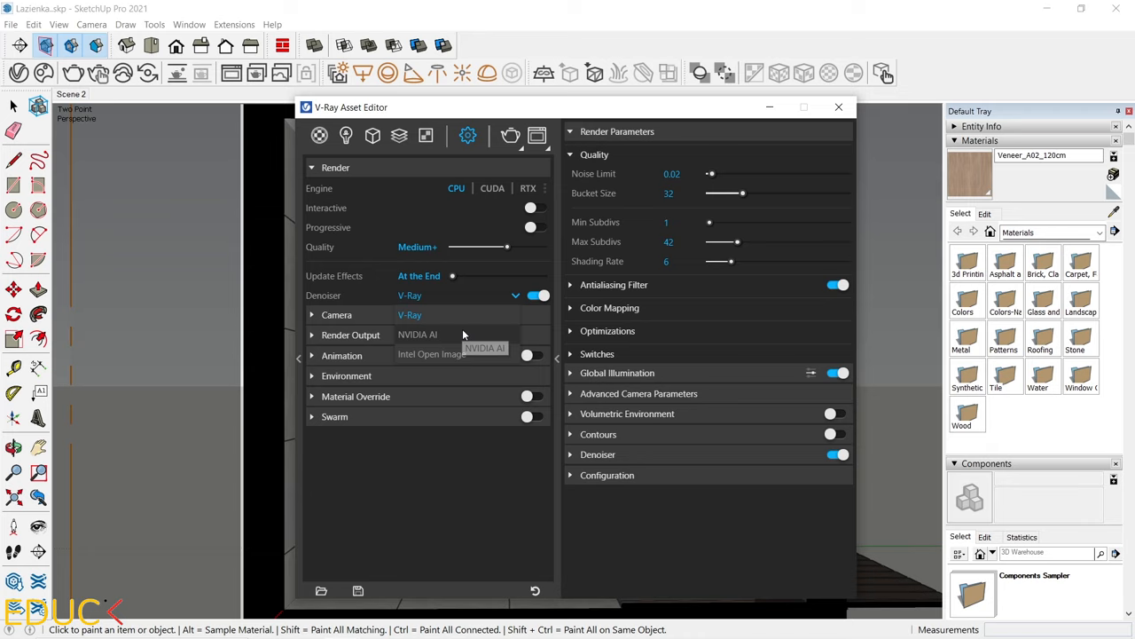
{"action": "left_click", "coordinate": [337, 314]}
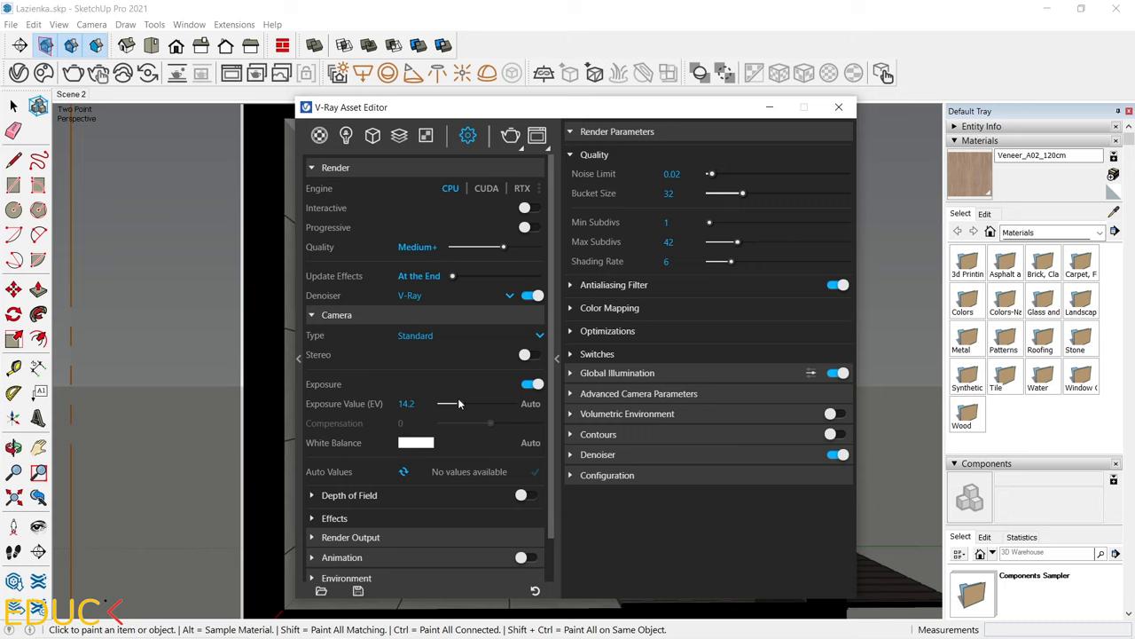
{"action": "left_click_drag", "start_coordinate": [474, 404], "coordinate": [464, 403]}
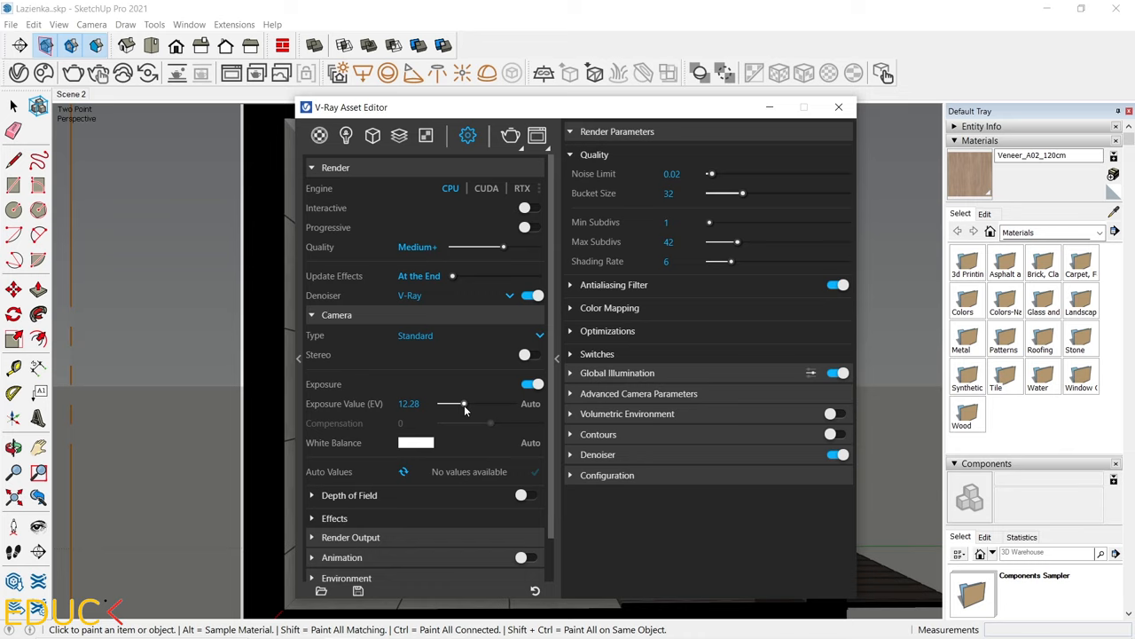
{"action": "left_click_drag", "start_coordinate": [464, 403], "coordinate": [452, 404]}
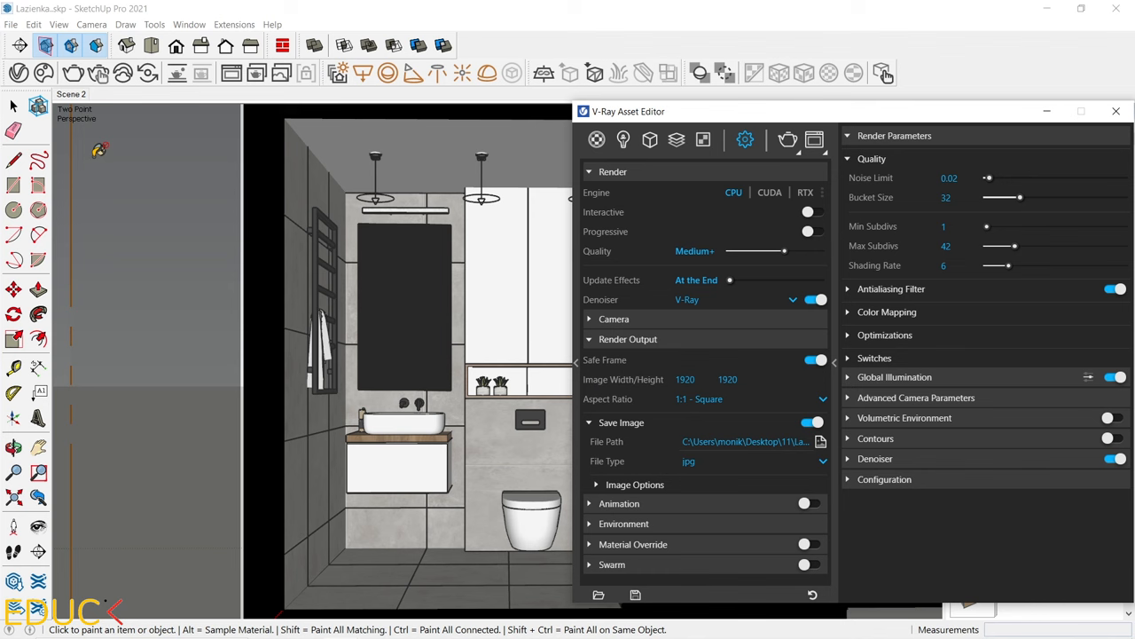
{"action": "left_click_drag", "start_coordinate": [628, 111], "coordinate": [186, 116]}
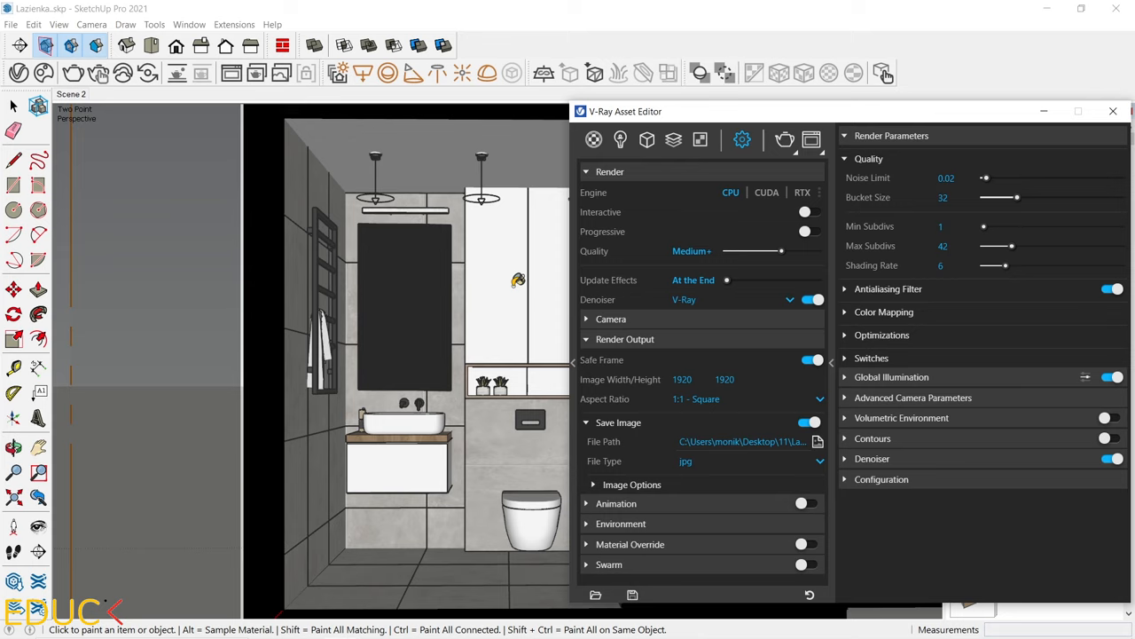
{"action": "triple_click", "coordinate": [682, 379]}
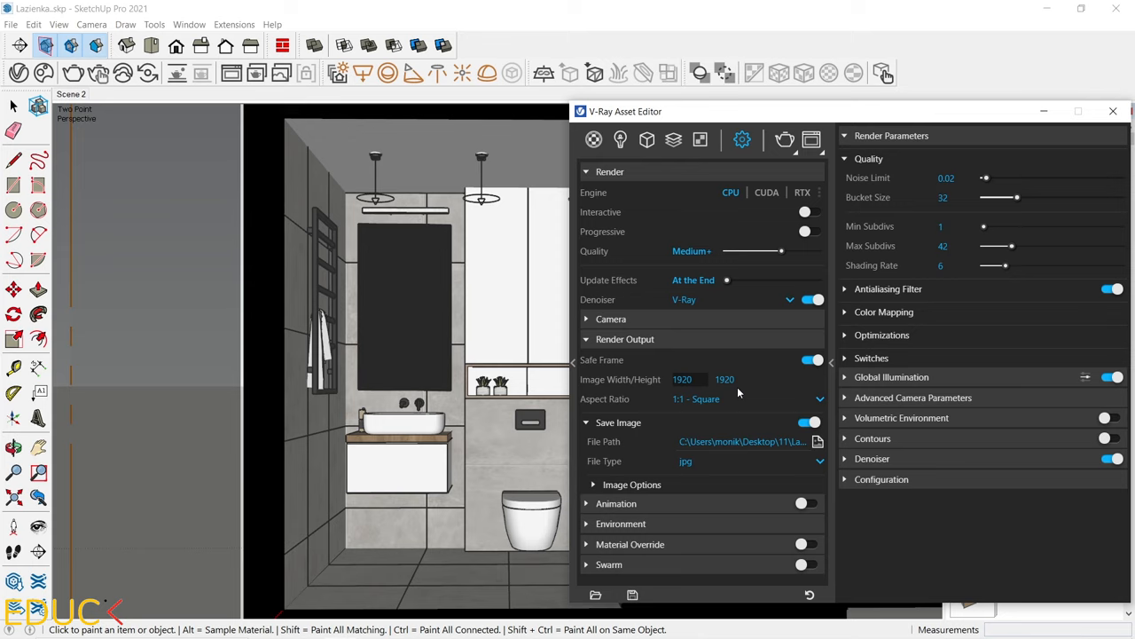
{"action": "mouse_move", "coordinate": [741, 399]}
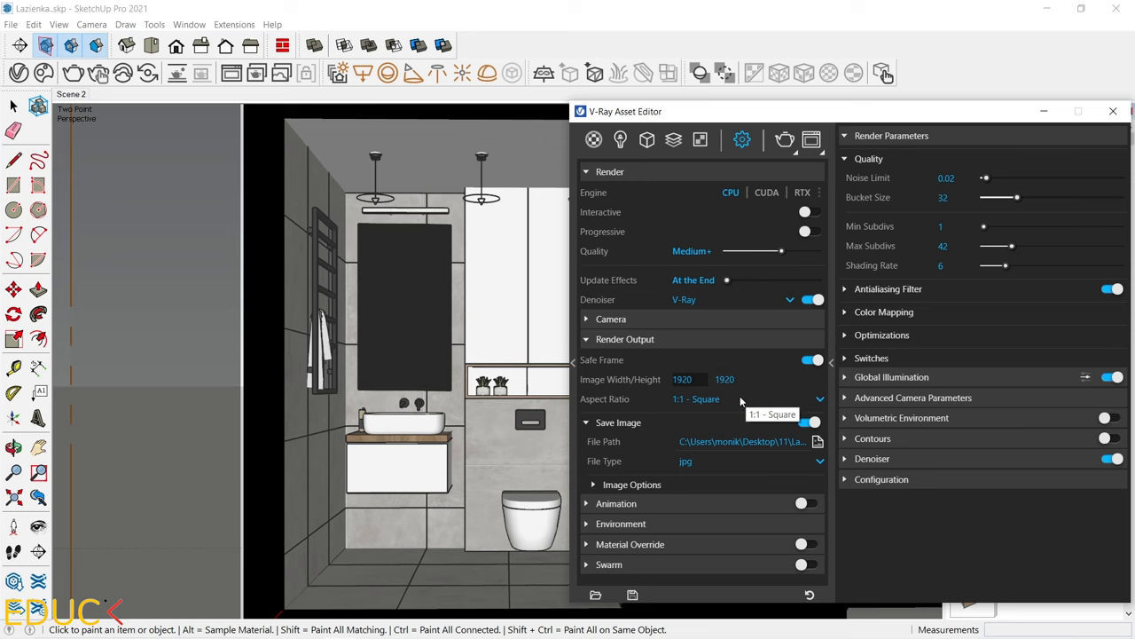
{"action": "left_click", "coordinate": [750, 398]}
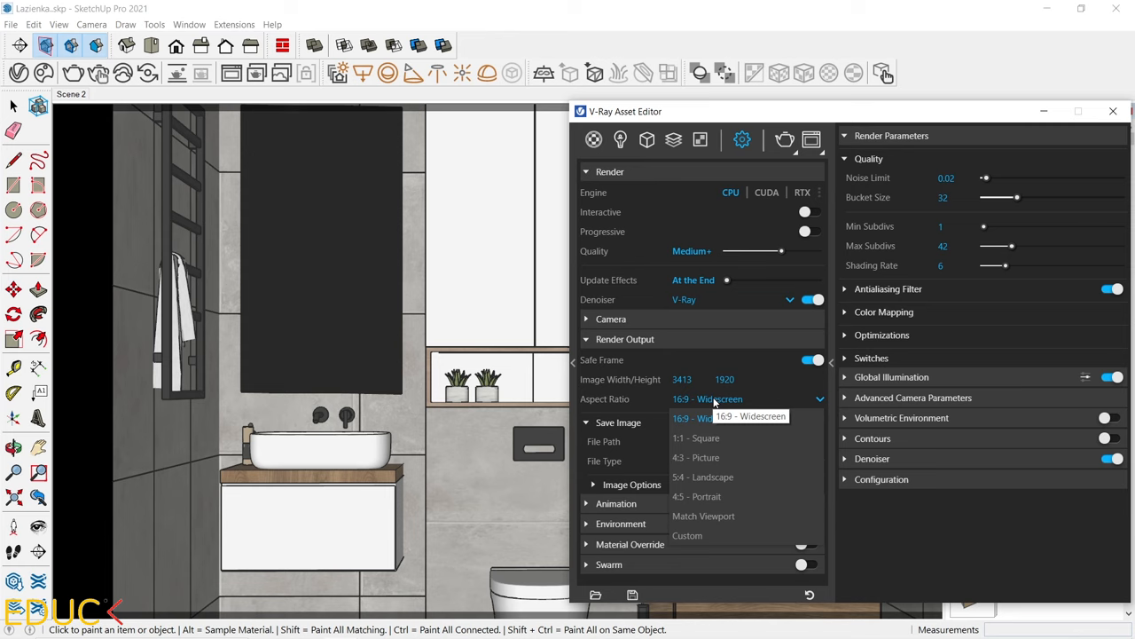
{"action": "left_click", "coordinate": [696, 438]}
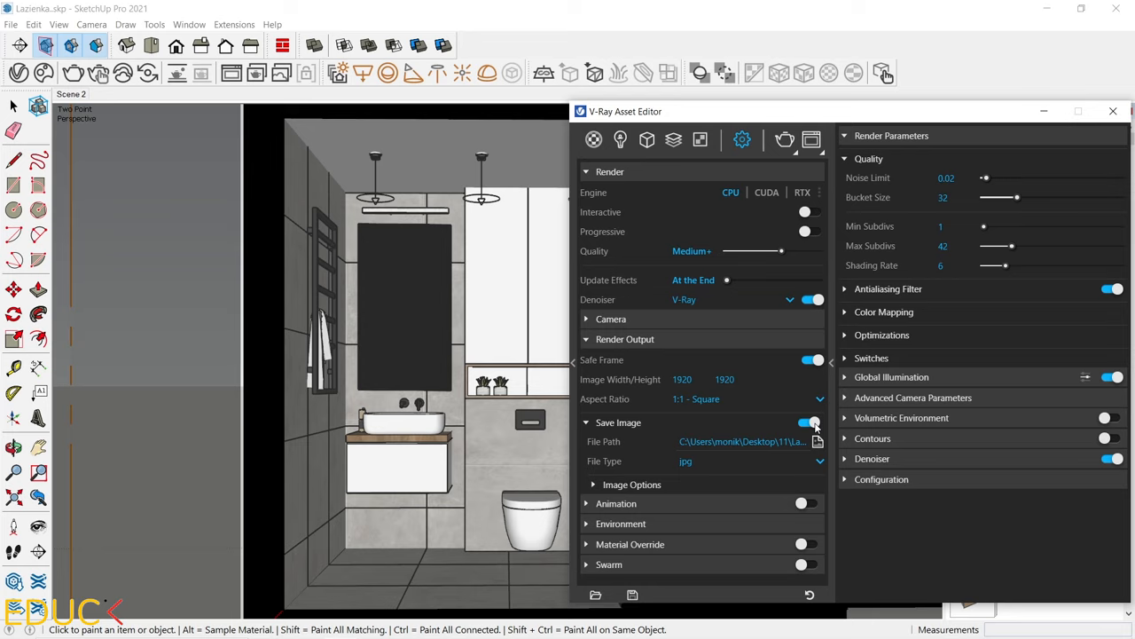
{"action": "mouse_move", "coordinate": [817, 442]}
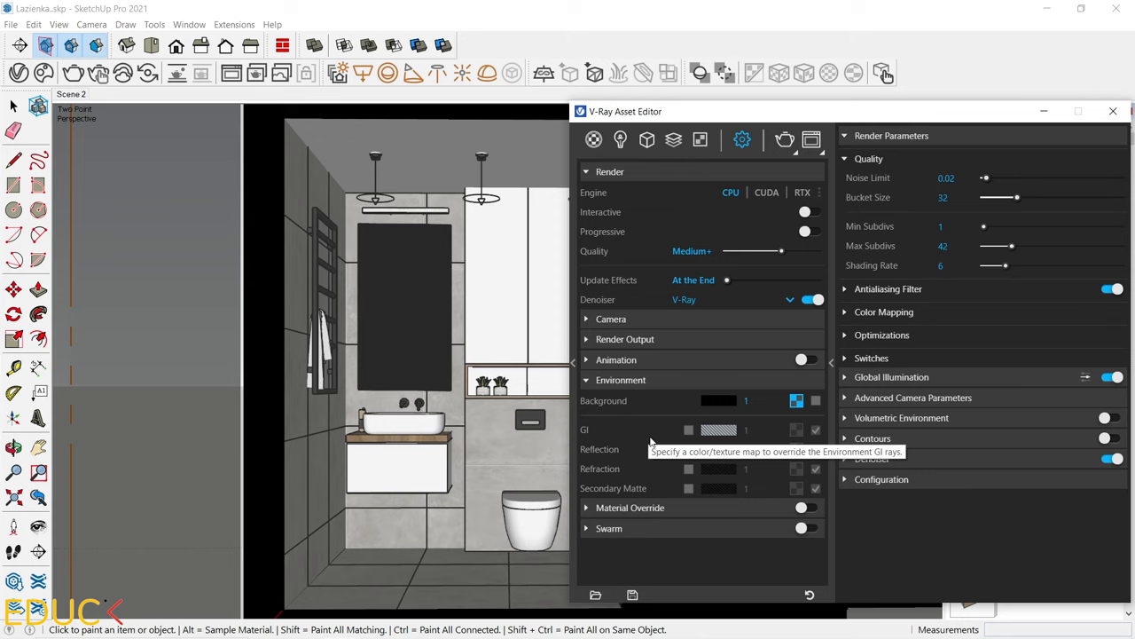
{"action": "mouse_move", "coordinate": [653, 446]}
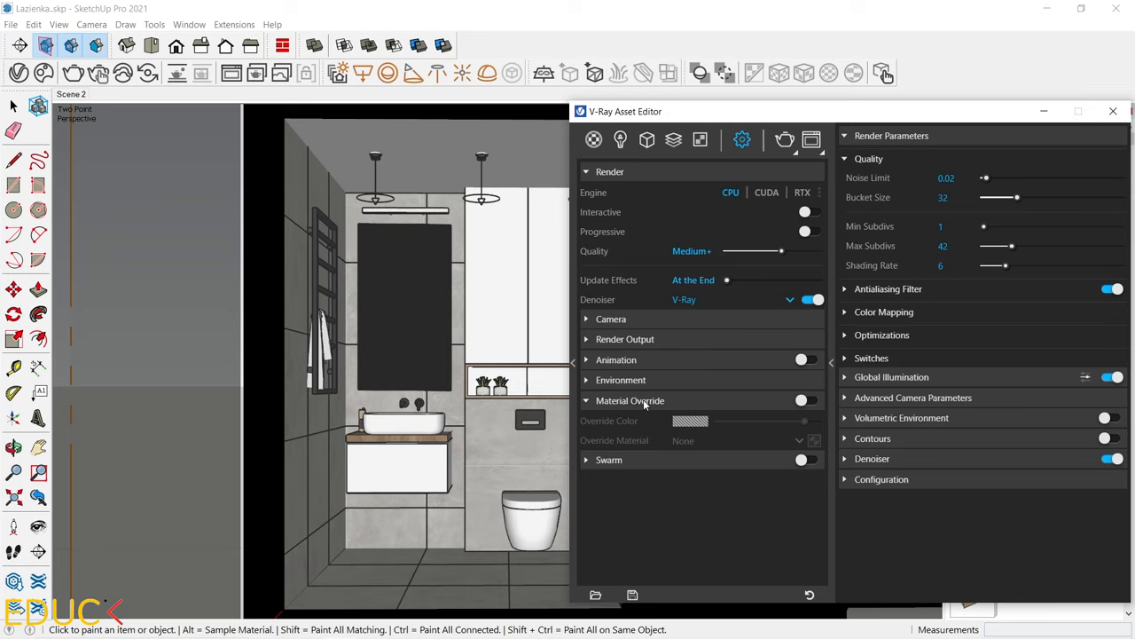
{"action": "mouse_move", "coordinate": [768, 434]}
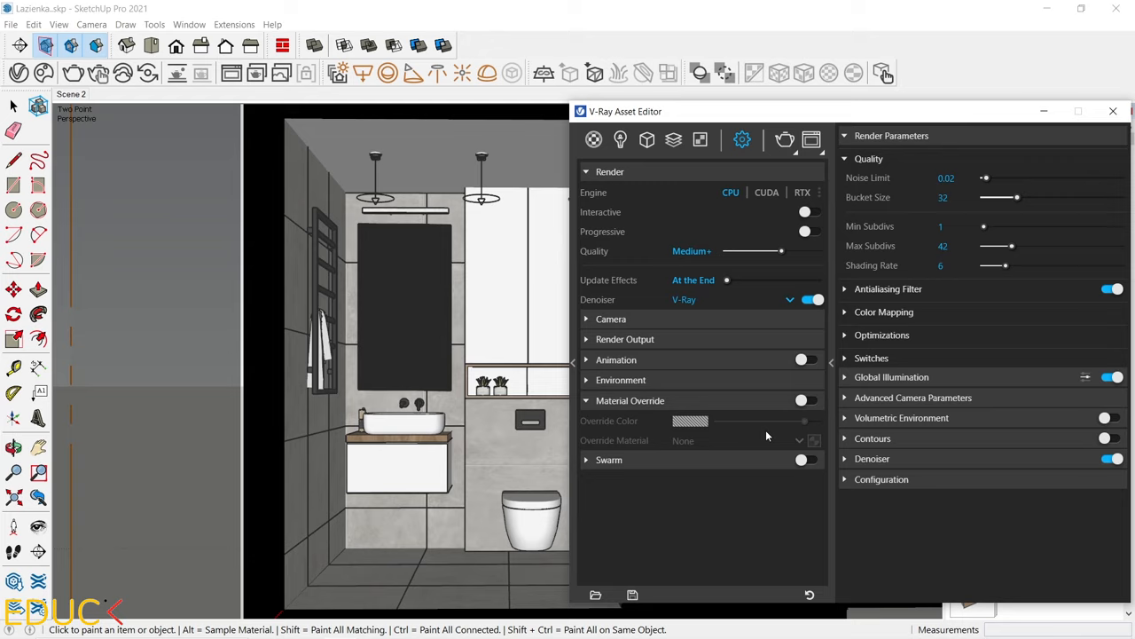
- Enable Material Override and check the Override Material dropdown (None)
{"action": "left_click", "coordinate": [805, 400]}
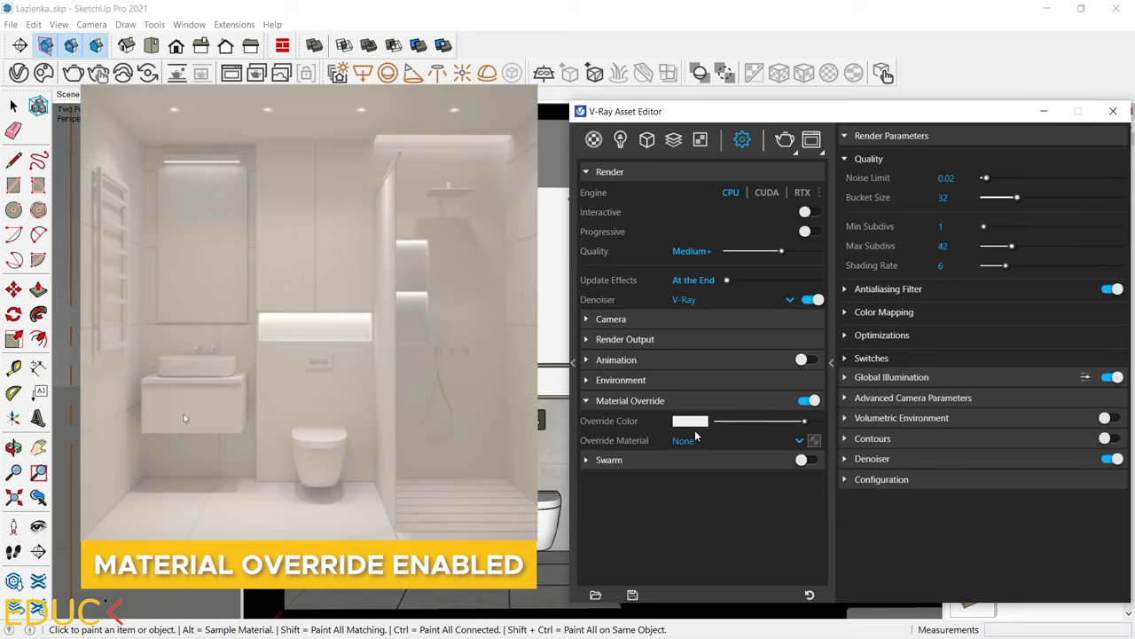
{"action": "mouse_move", "coordinate": [742, 444]}
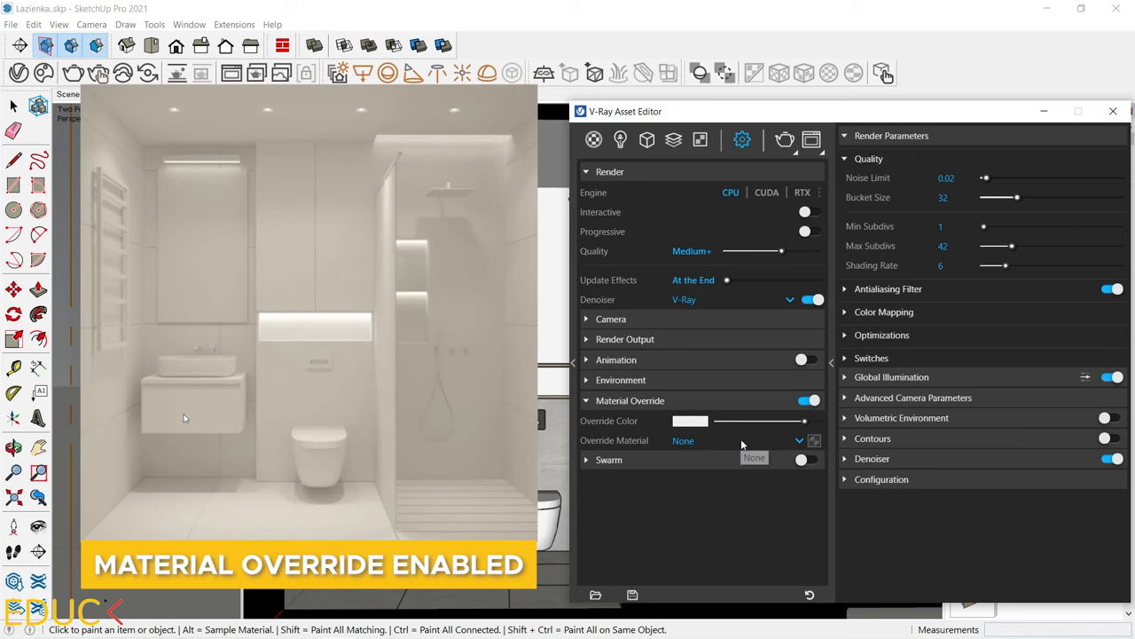
{"action": "left_click", "coordinate": [809, 400]}
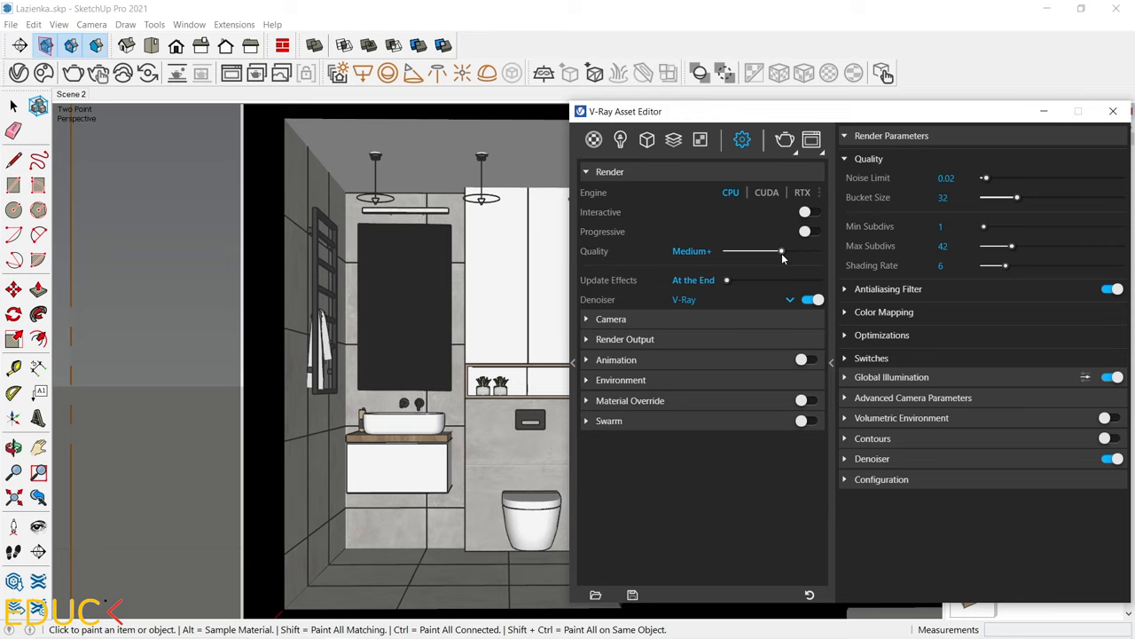
- Disable Material Override and collapse its rollout
{"action": "left_click", "coordinate": [954, 197]}
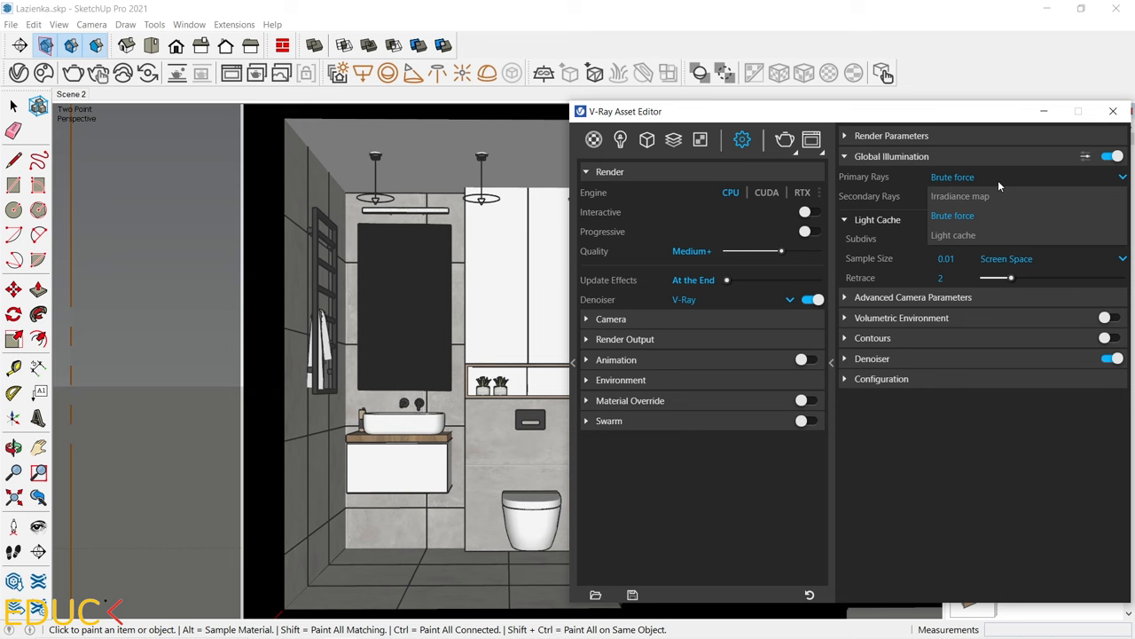
- Switch Primary Rays to Irradiance map, keeping Light cache secondary rays
{"action": "left_click", "coordinate": [953, 215]}
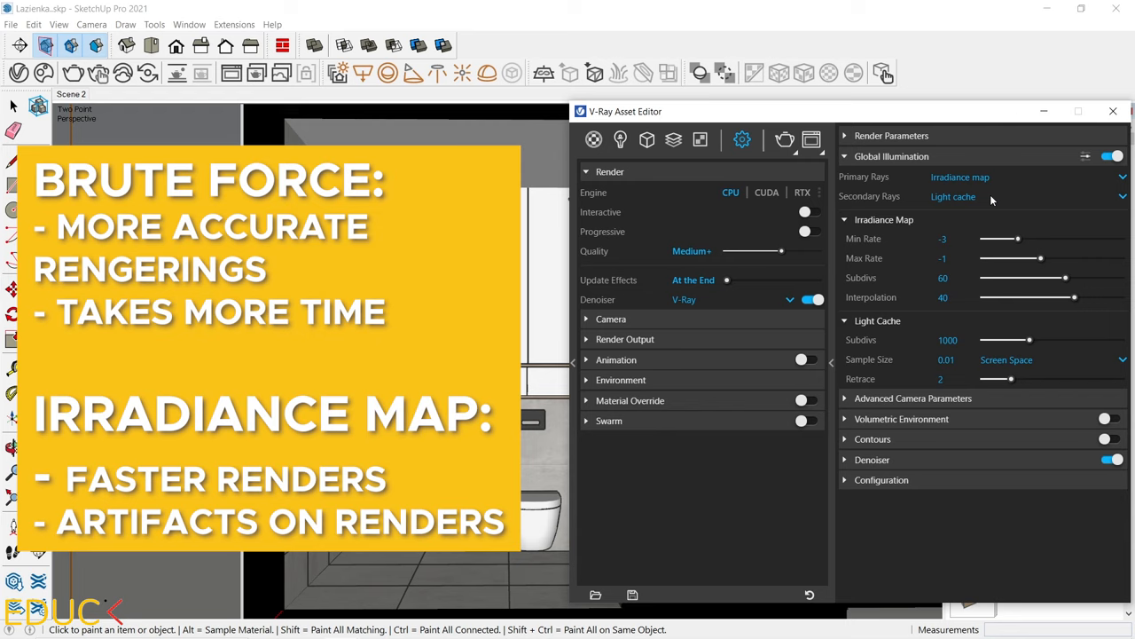
{"action": "mouse_move", "coordinate": [1015, 193]}
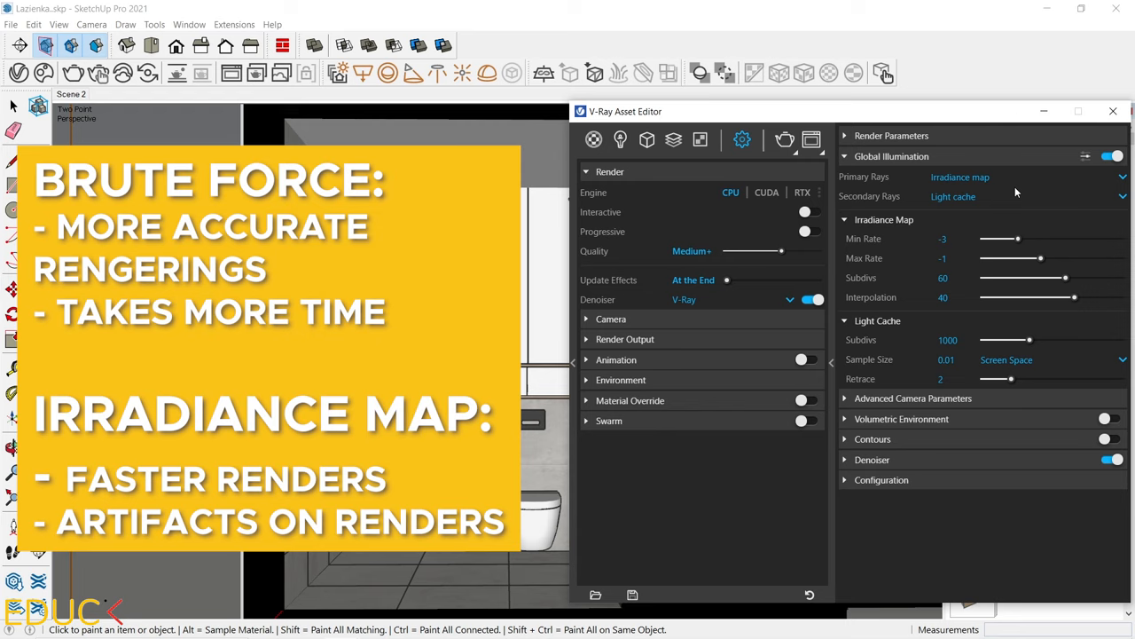
{"action": "mouse_move", "coordinate": [961, 224]}
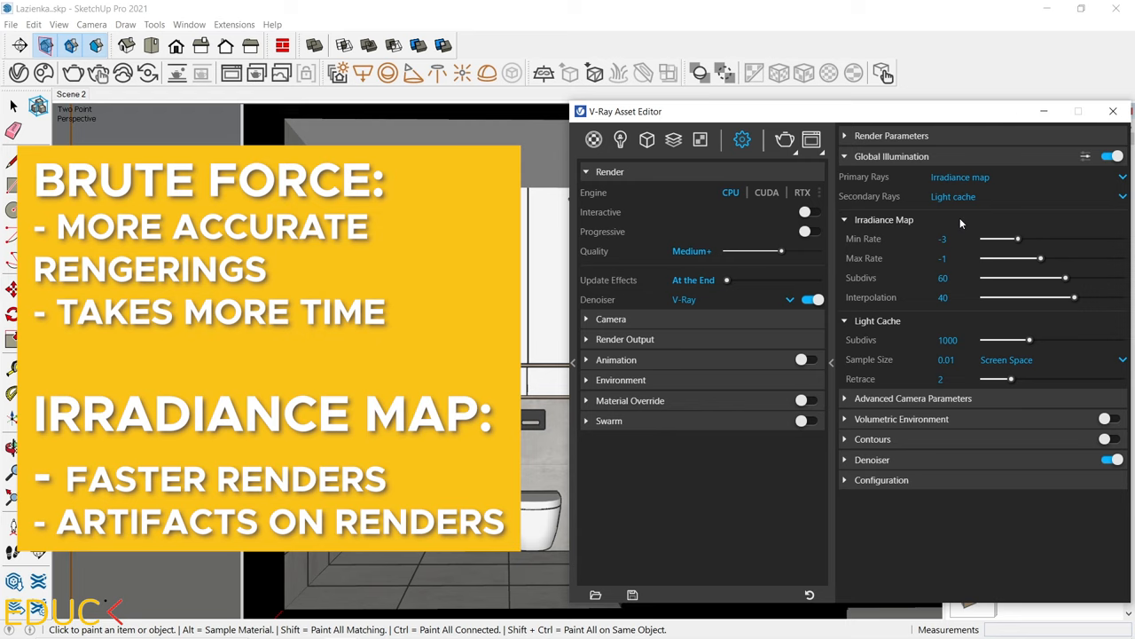